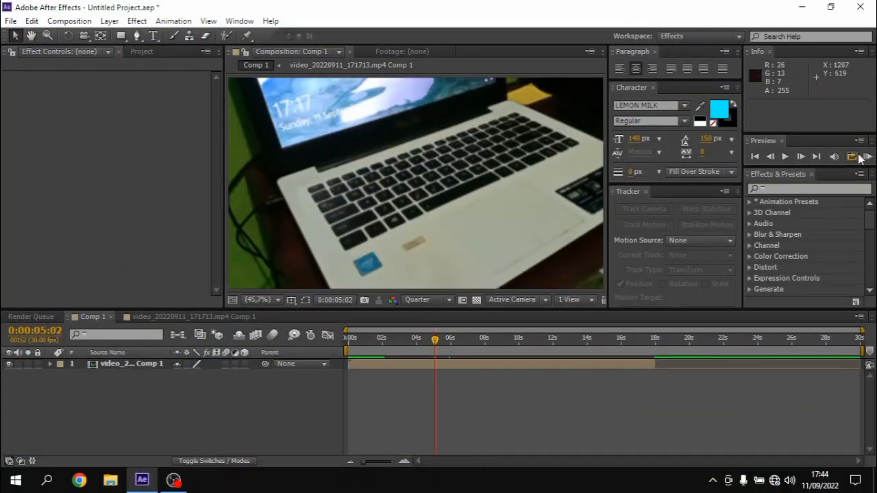
# Run Track Camera on the laptop footage layer, adding the 3D Camera Tracker effect.
pyautogui.click(869, 156)
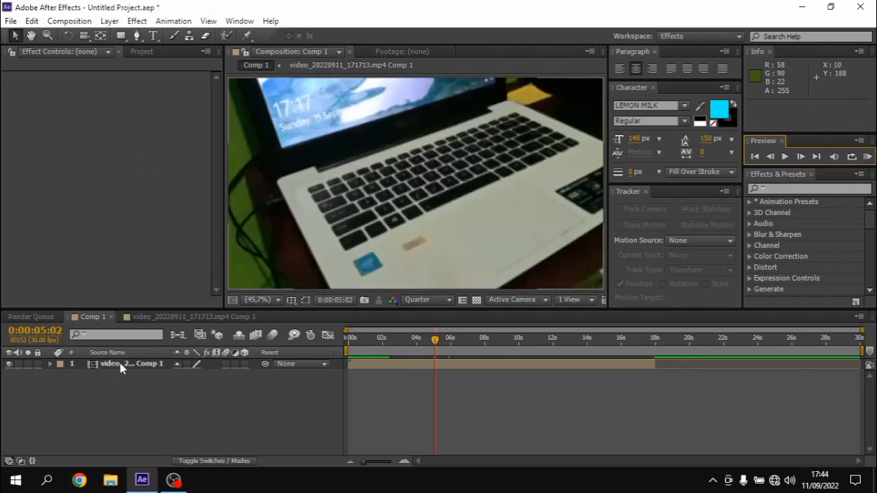
pyautogui.click(123, 365)
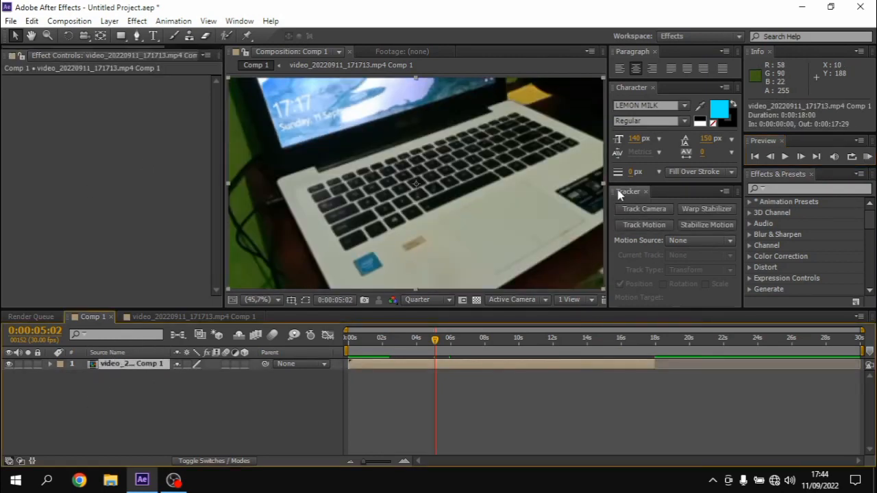
pyautogui.click(643, 208)
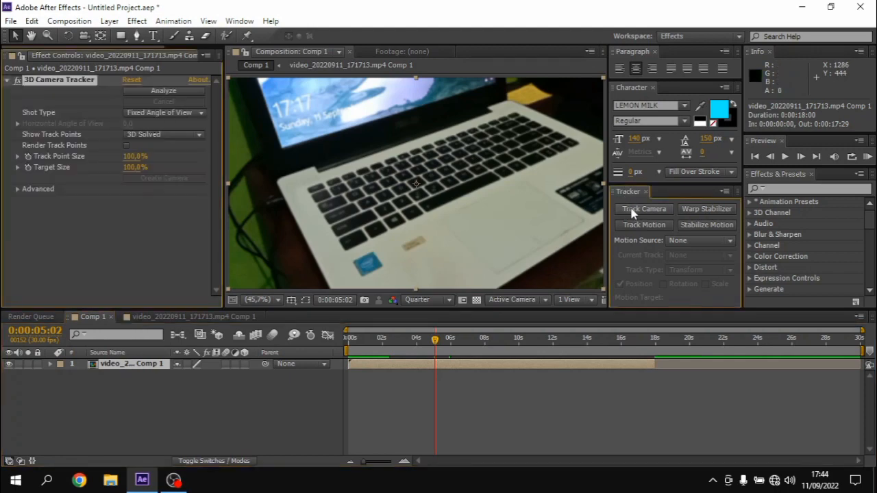
# Let the camera solve complete and scrub the timeline to check track points on the keyboard.
pyautogui.click(643, 208)
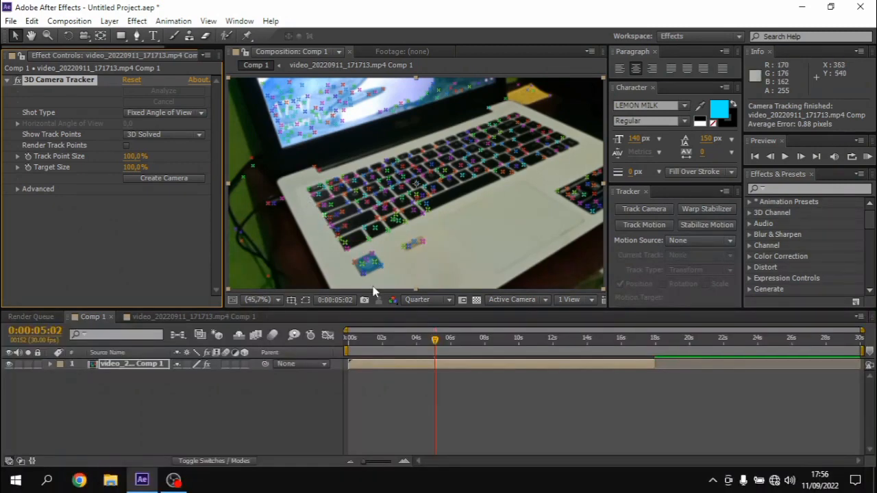
pyautogui.click(389, 339)
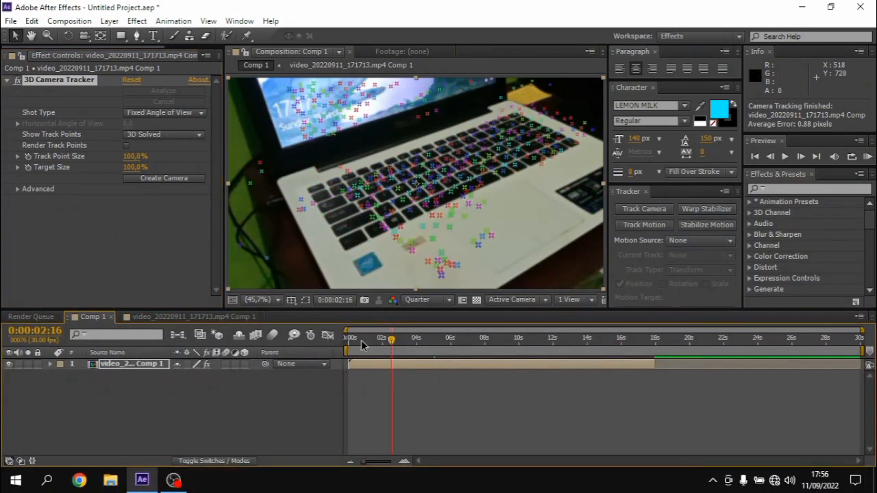
pyautogui.moveTo(390, 340); pyautogui.dragTo(363, 340)
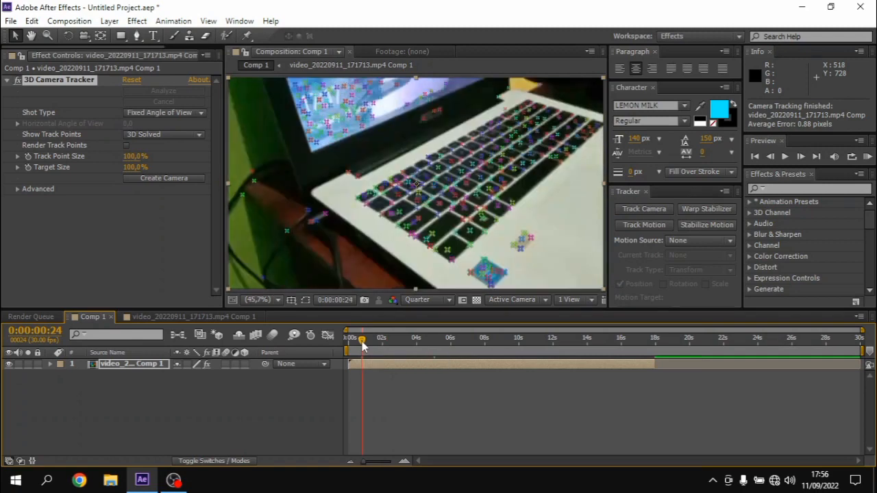
pyautogui.moveTo(363, 337); pyautogui.dragTo(398, 337)
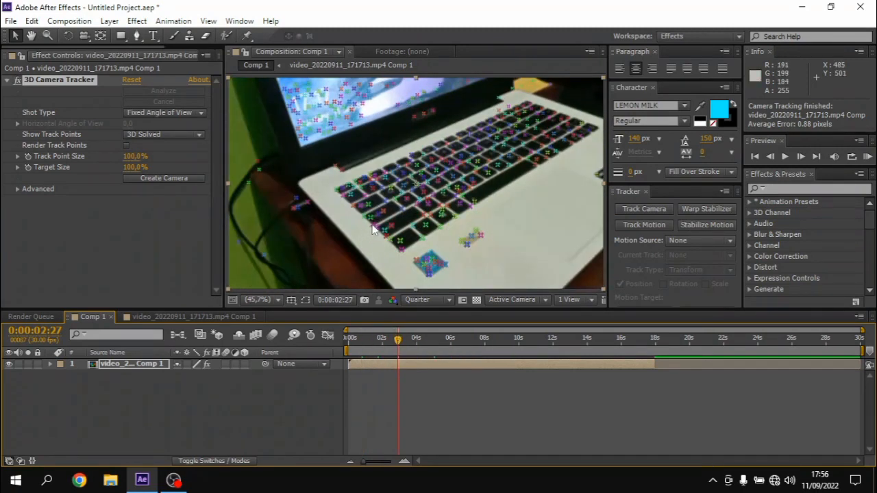
# Create Text and Camera from the selected keyboard track points.
pyautogui.rightClick(373, 230)
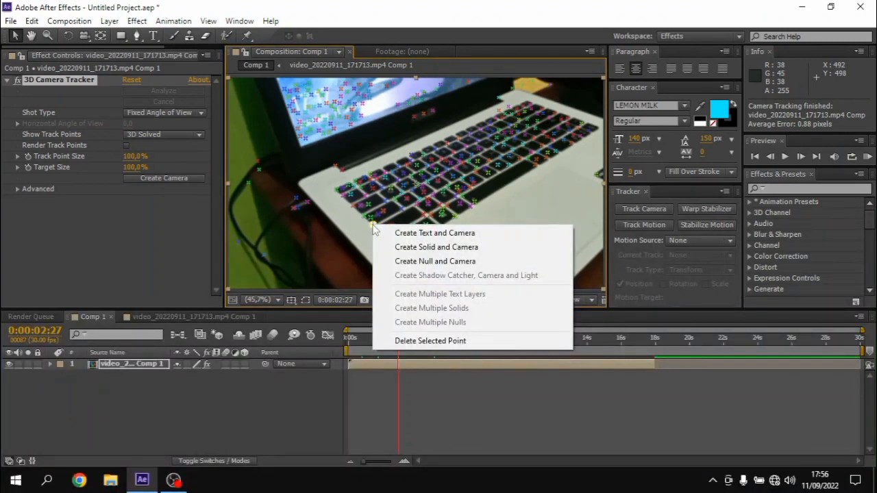
pyautogui.moveTo(434, 233)
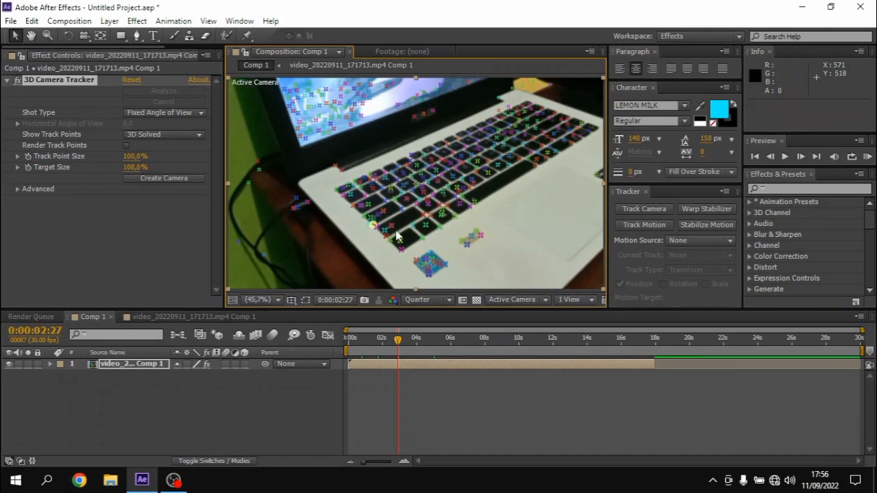
pyautogui.click(165, 178)
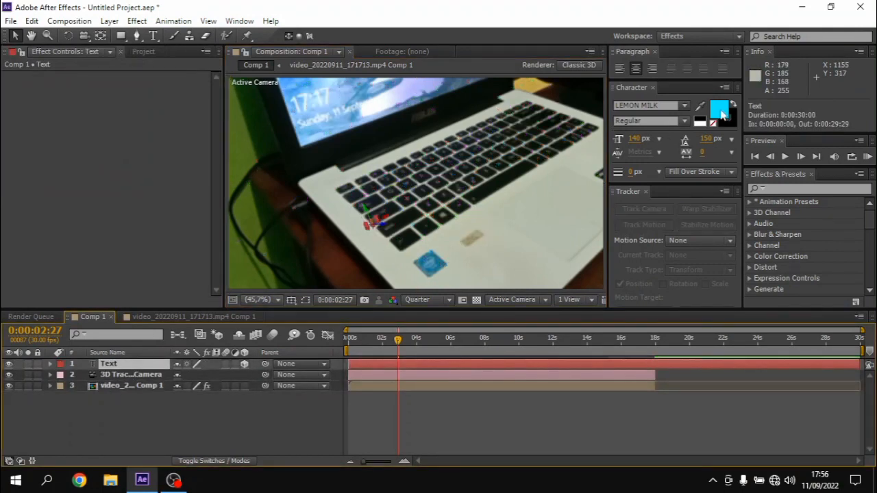
# Set the tracked text's fill colour to white (FFFFFF).
pyautogui.click(721, 110)
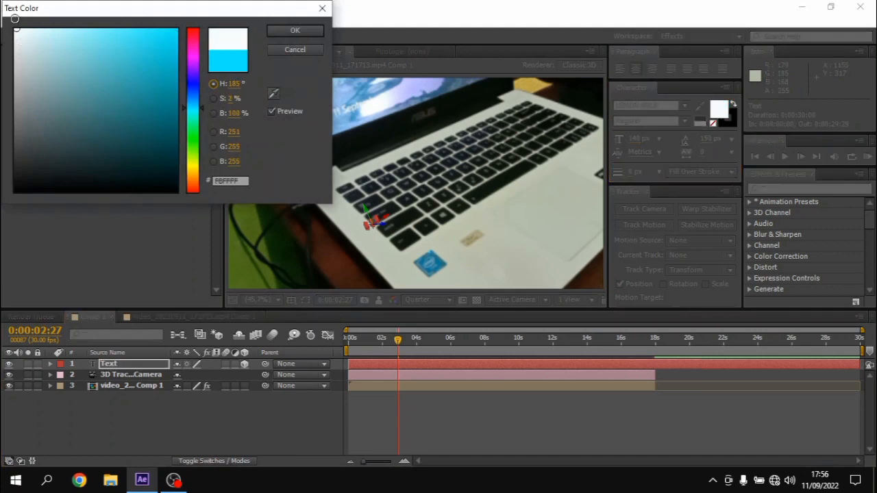
pyautogui.click(294, 30)
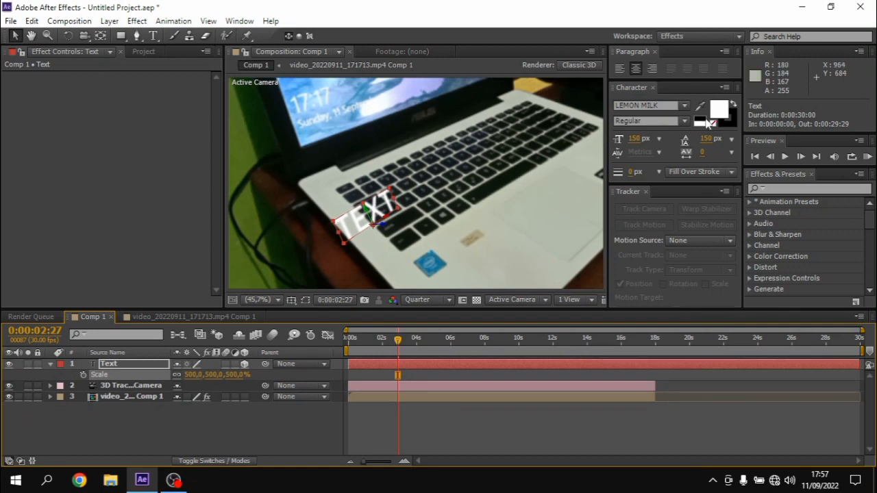
pyautogui.moveTo(688, 109)
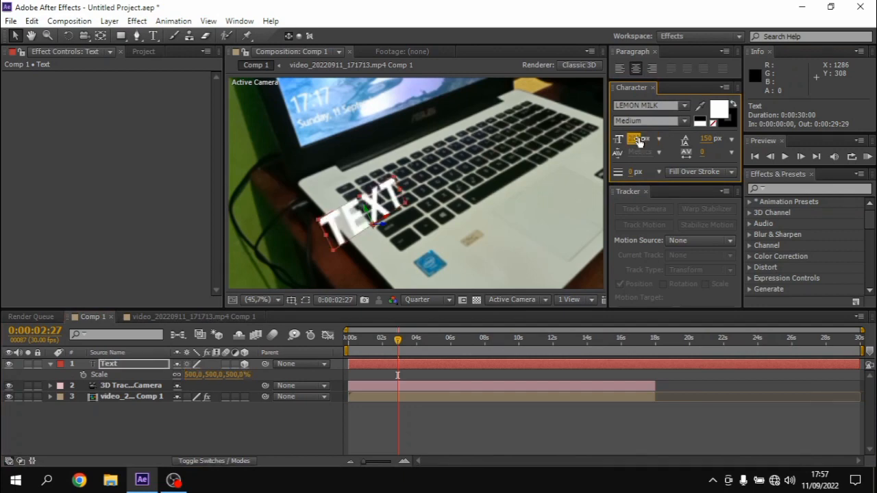
# Set font size to 250 px and adjust the text's X and Y rotation toward the keyboard angle.
pyautogui.write('250 px')
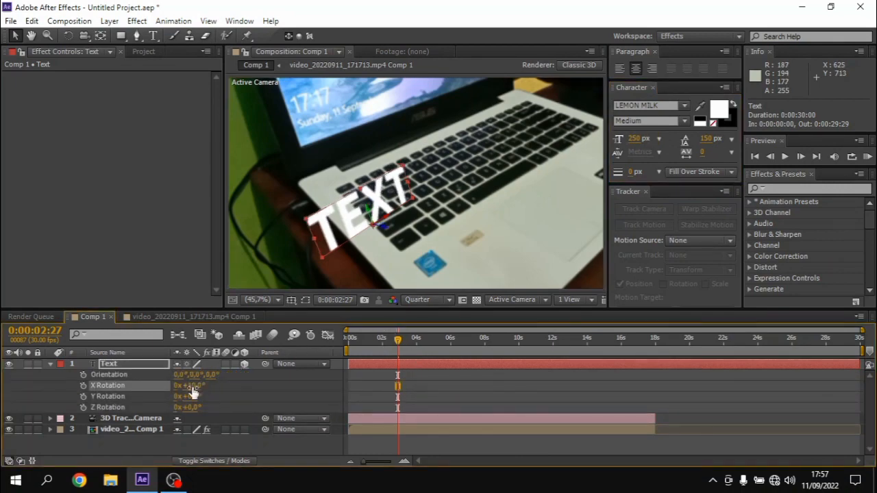
pyautogui.moveTo(189, 385); pyautogui.dragTo(199, 385)
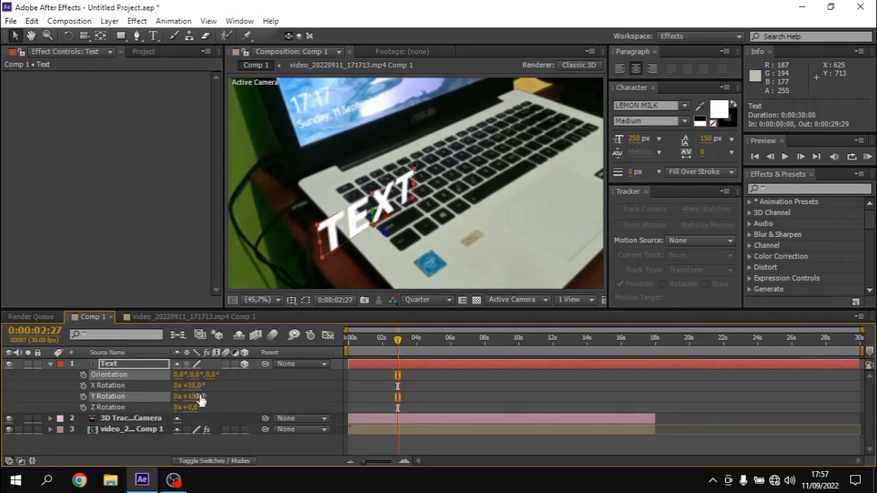
pyautogui.moveTo(191, 396); pyautogui.dragTo(212, 396)
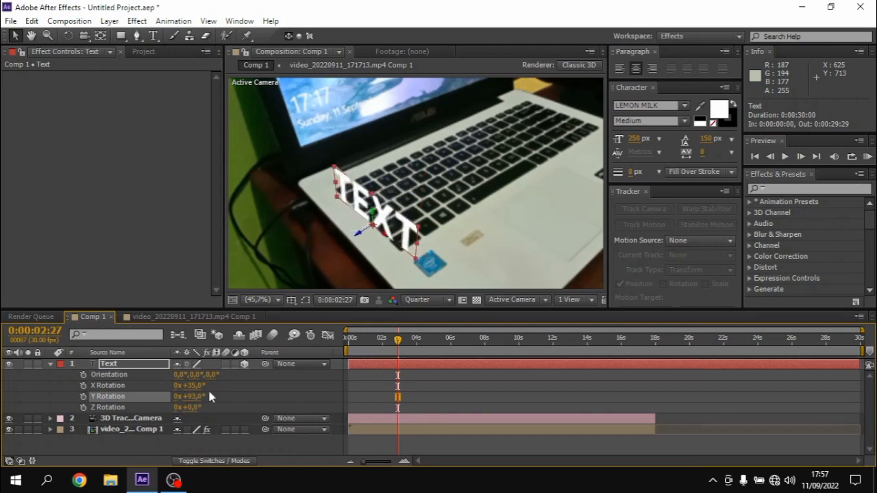
pyautogui.doubleClick(195, 396)
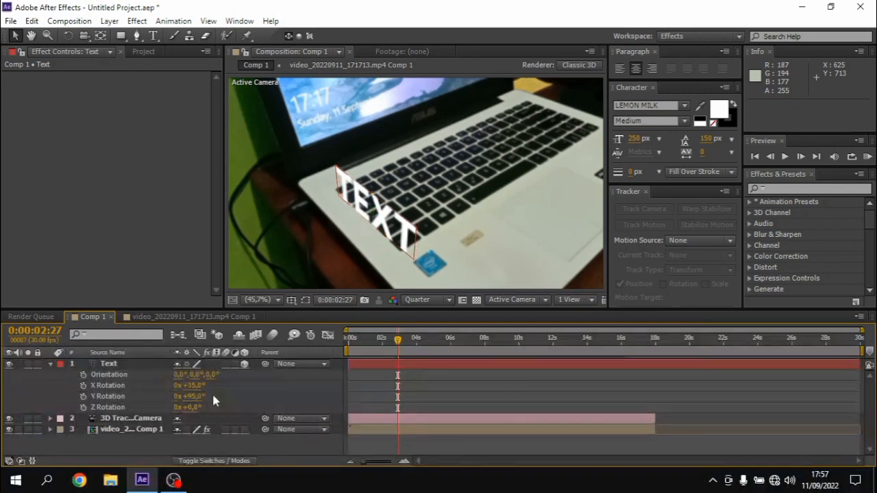
pyautogui.doubleClick(192, 396)
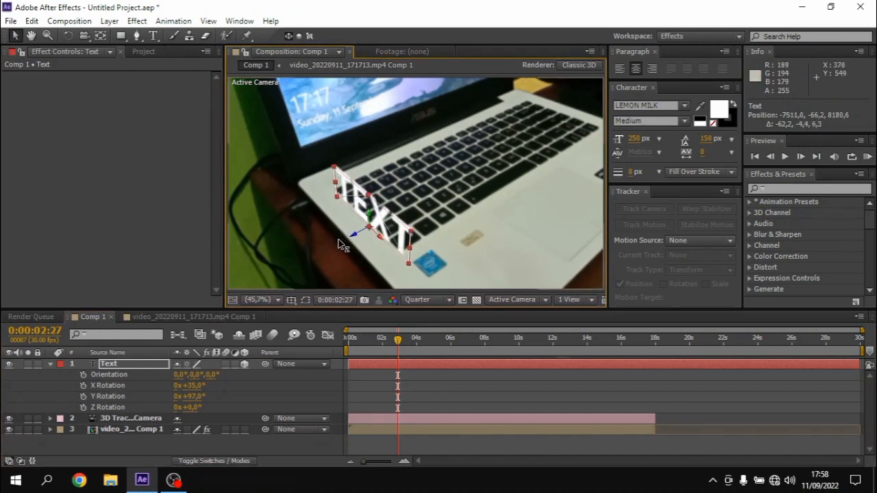
# Drag the text onto the keyboard keys and begin retyping it, entering H.
pyautogui.moveTo(343, 243); pyautogui.dragTo(377, 240)
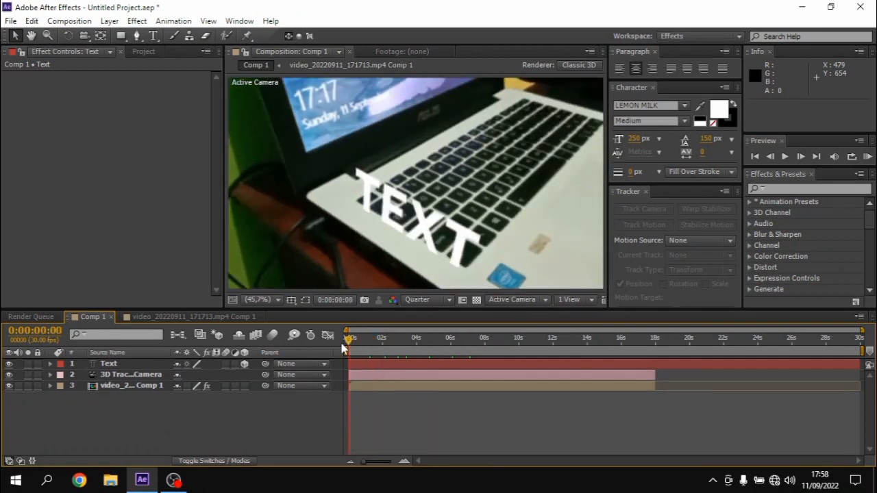
pyautogui.click(108, 364)
pyautogui.write('H')
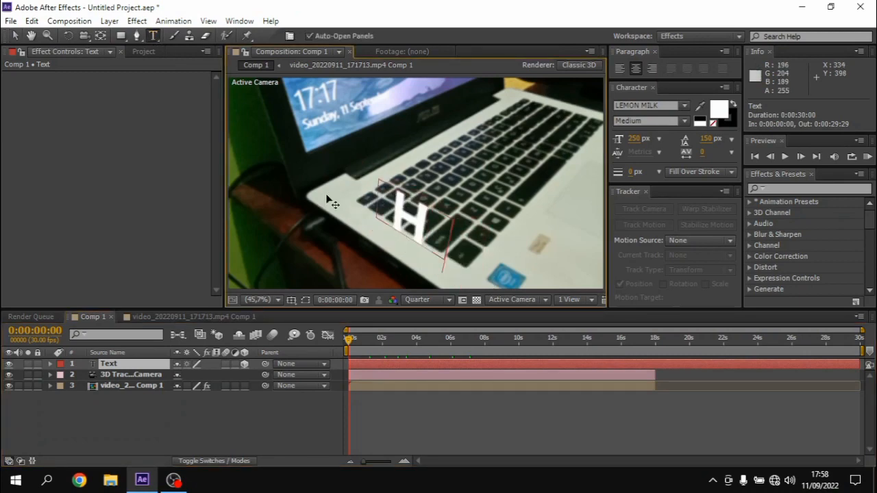
# Complete the word HALO and start a RAM preview of the tracked composition.
pyautogui.write('ALO')
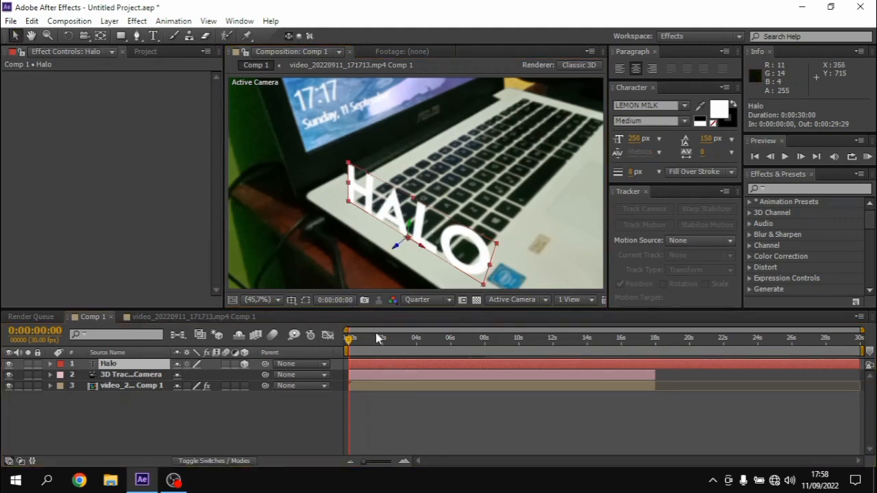
pyautogui.click(869, 156)
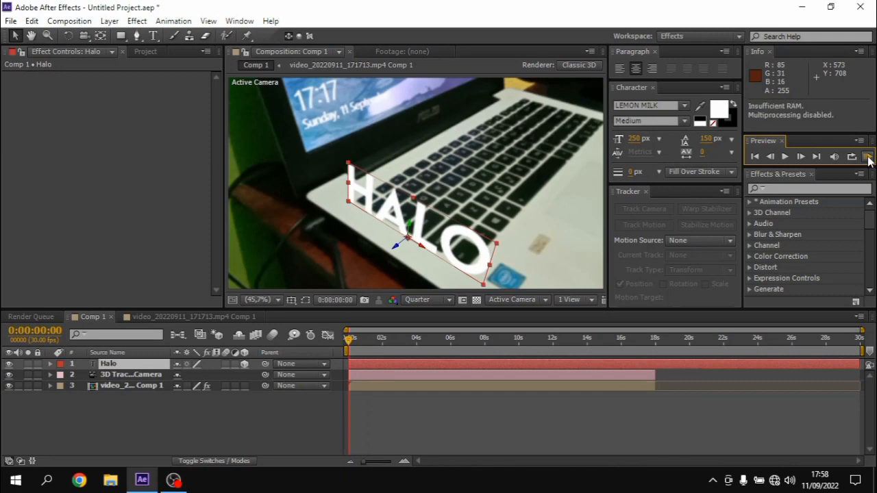
pyautogui.click(868, 156)
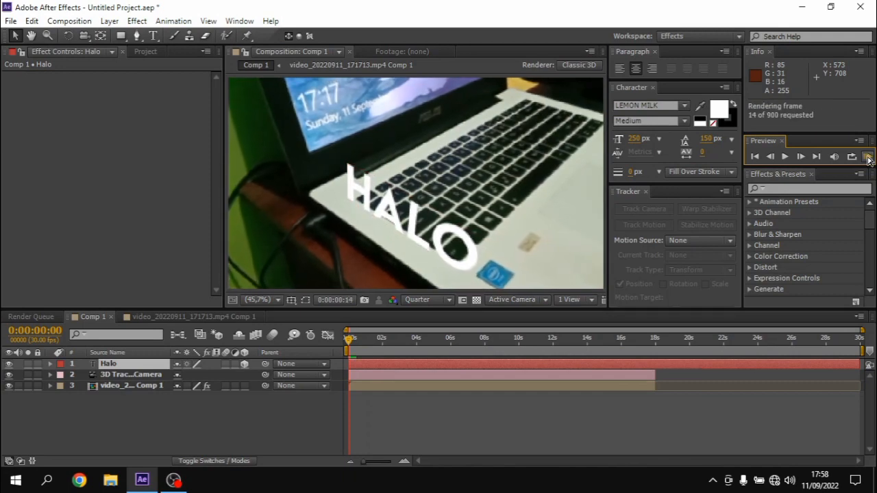